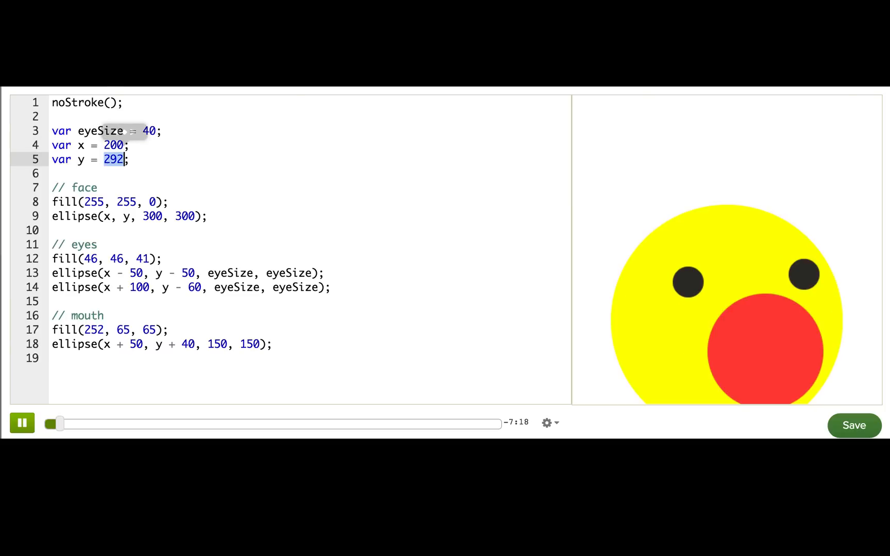
Set y back to 200 so the face is centred on the canvas
{"action": "type", "text": "200"}
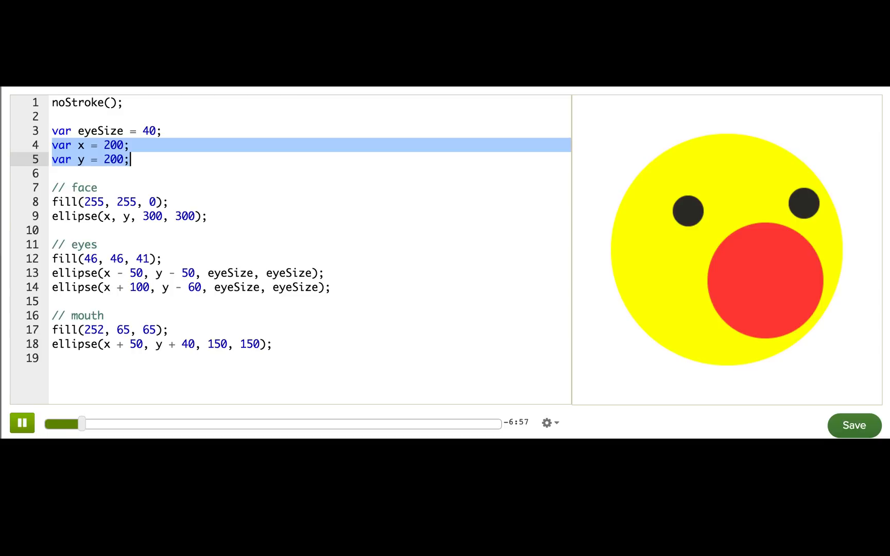
Select the face ellipse's 300 width to replace it with the new faceSize variable
{"action": "left_click", "coordinate": [104, 217]}
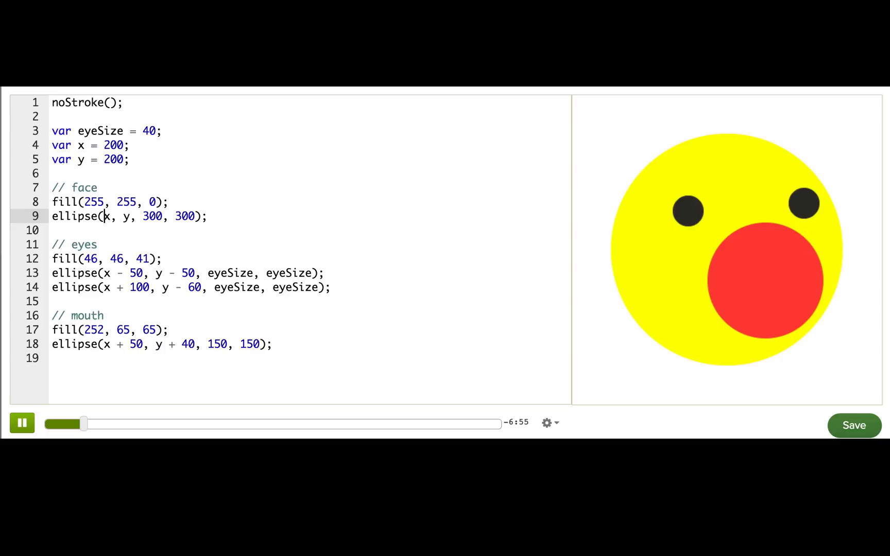
{"action": "left_click_drag", "start_coordinate": [105, 216], "coordinate": [209, 216]}
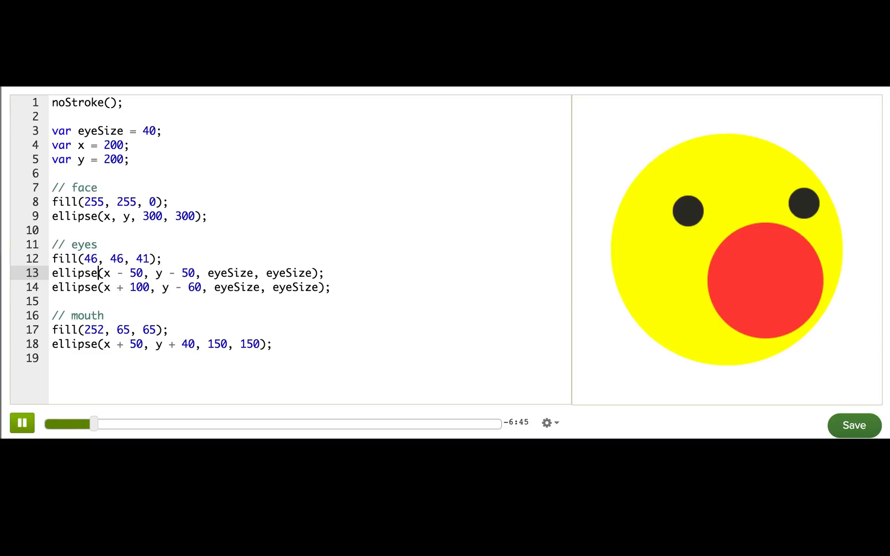
{"action": "double_click", "coordinate": [124, 272]}
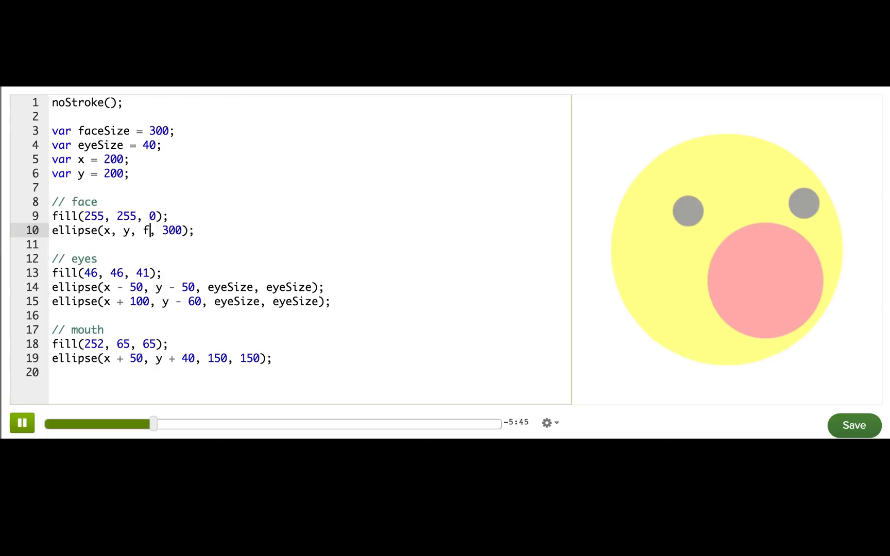
Finish the face ellipse as ellipse(x, y, faceSize, faceSize)
{"action": "type", "text": "aceSize, fa"}
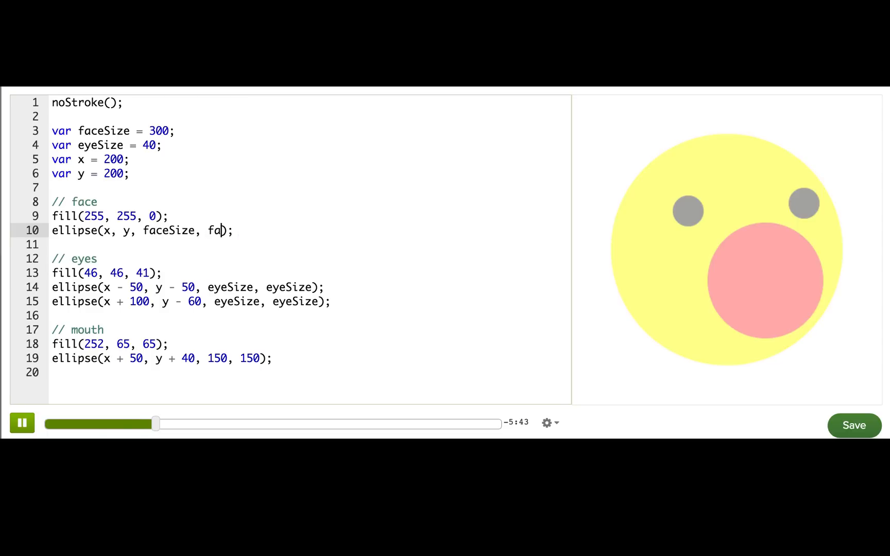
{"action": "type", "text": "ceSize"}
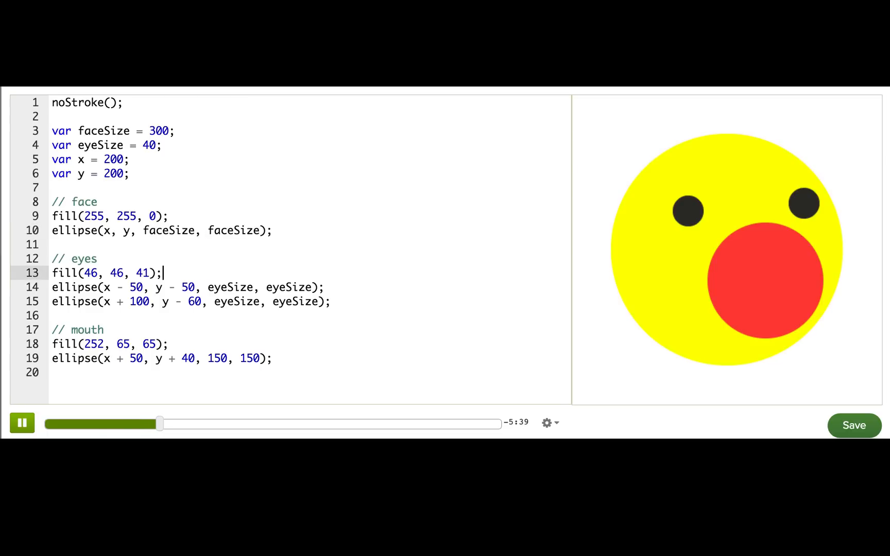
{"action": "left_click_drag", "start_coordinate": [117, 288], "coordinate": [323, 288]}
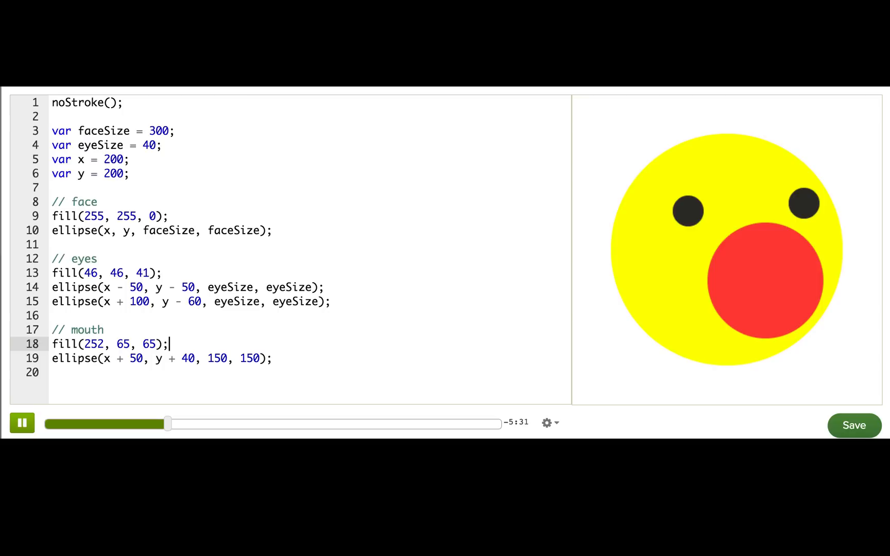
Select the mouth ellipse's fixed 150 width and height values for replacement
{"action": "left_click_drag", "start_coordinate": [110, 358], "coordinate": [202, 358]}
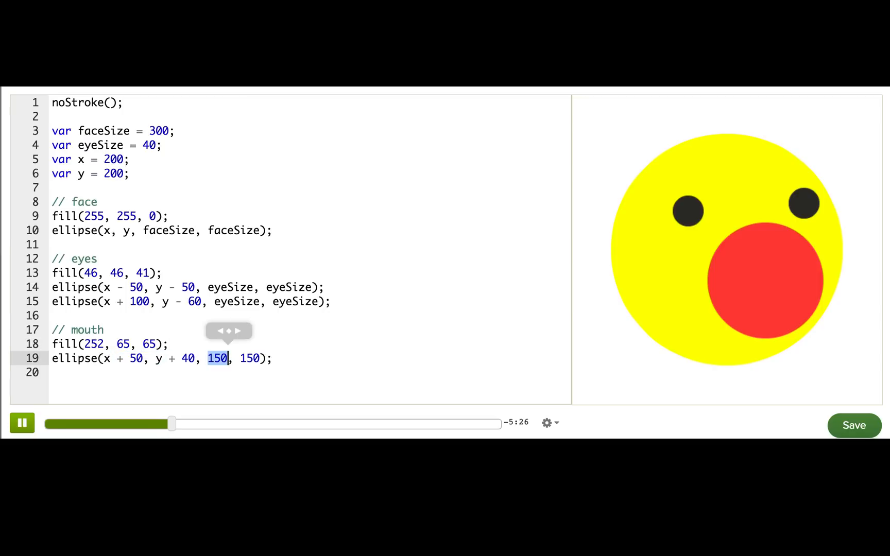
{"action": "left_click", "coordinate": [248, 358]}
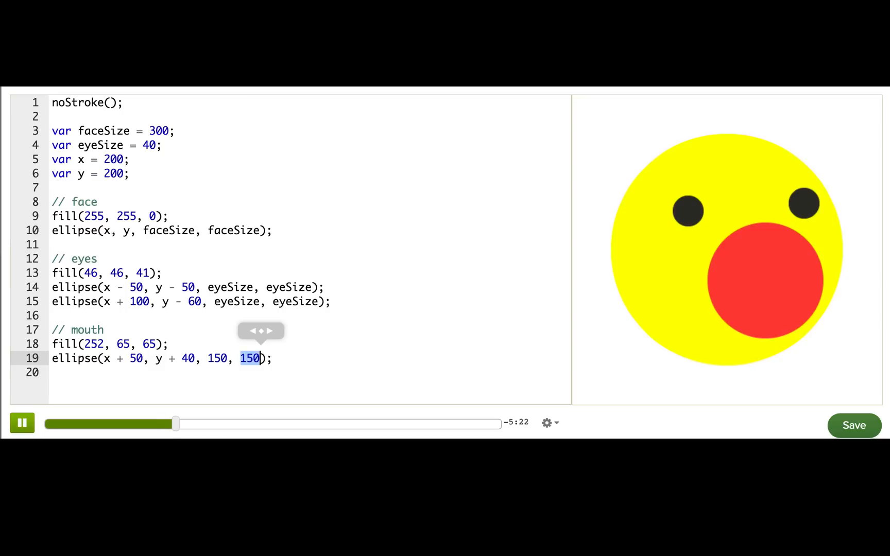
Declare var mouthSize = 150 and use mouthSize for the mouth's width and height
{"action": "type", "text": "var"}
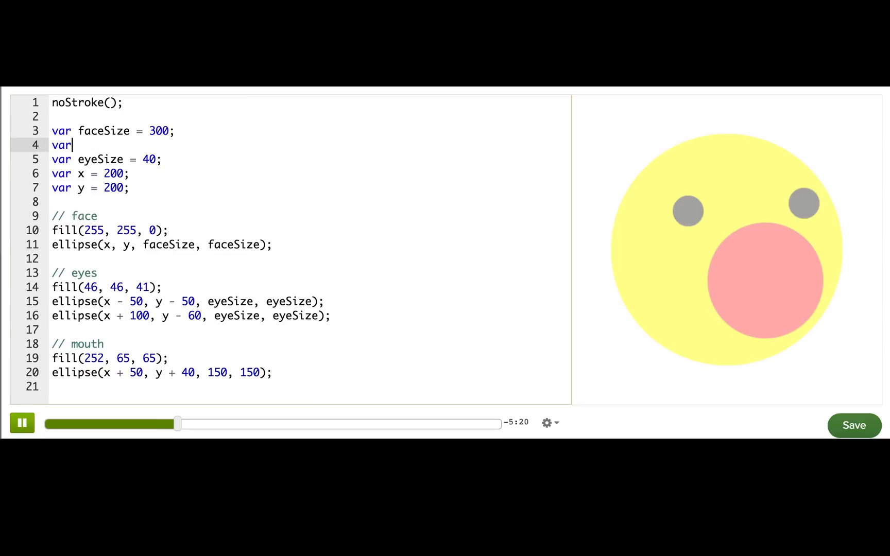
{"action": "type", "text": "mouth"}
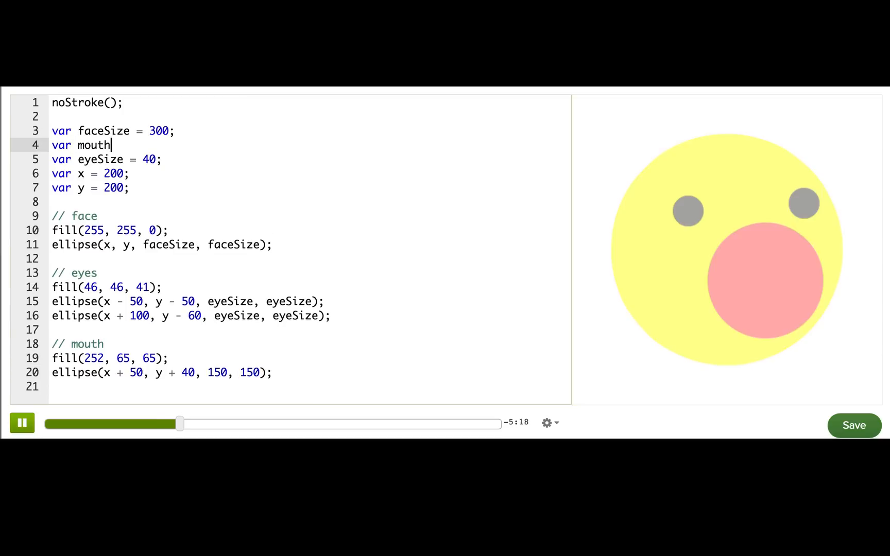
{"action": "type", "text": "Size ="}
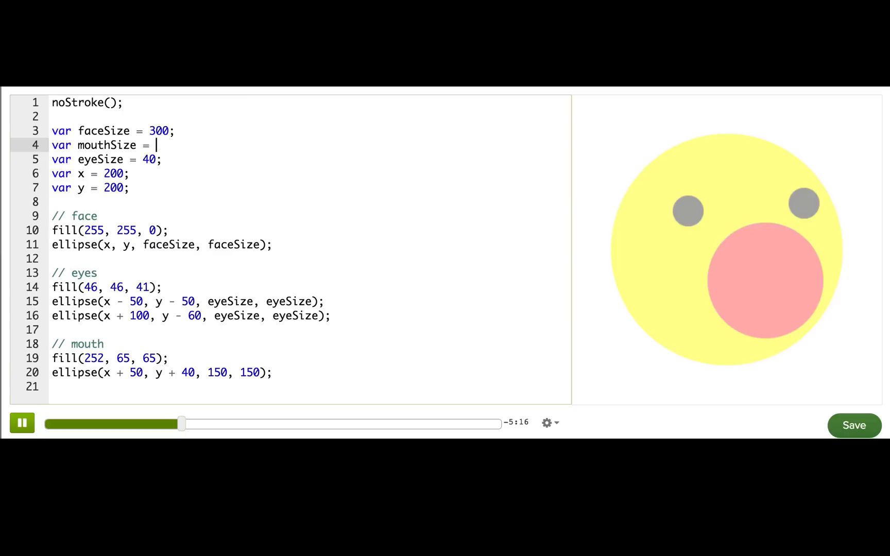
{"action": "type", "text": "150;"}
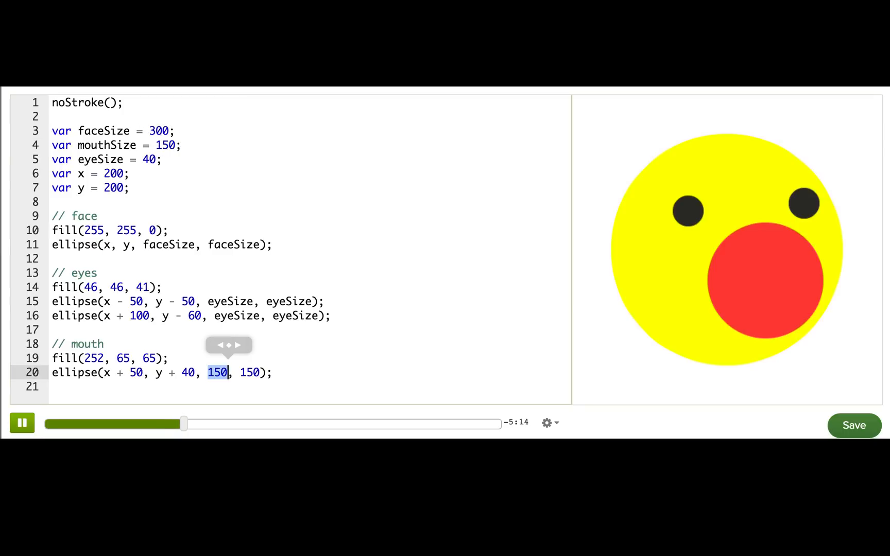
{"action": "type", "text": "mouthSize"}
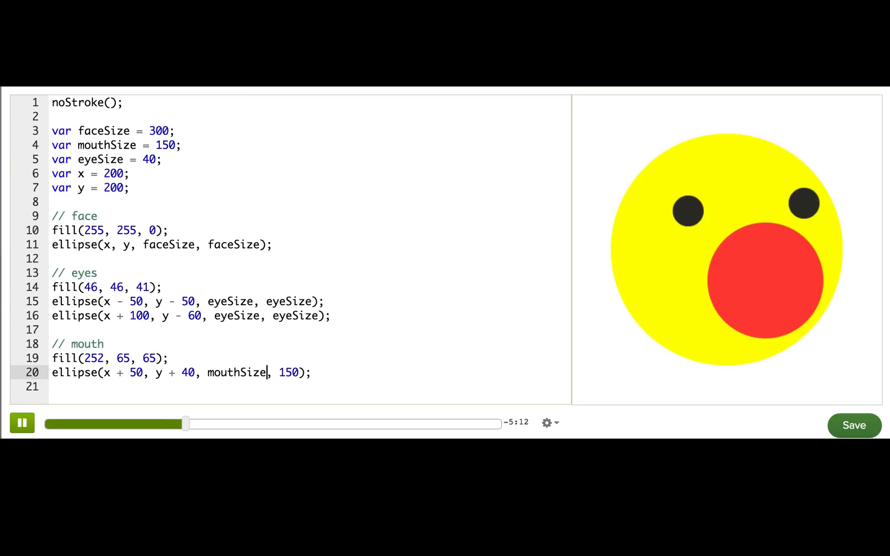
{"action": "type", "text": "mouthSize"}
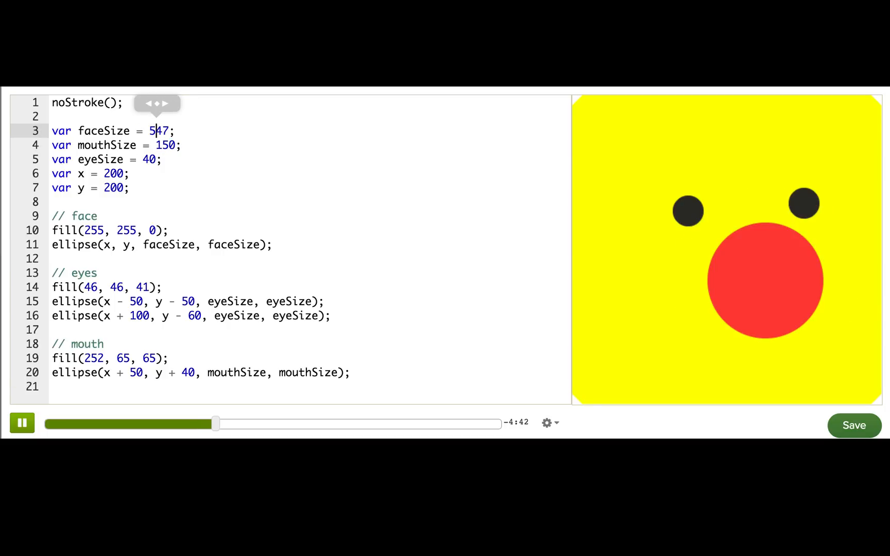
Scrub faceSize through 372 and 255 down to 242, shrinking only the face
{"action": "type", "text": "372"}
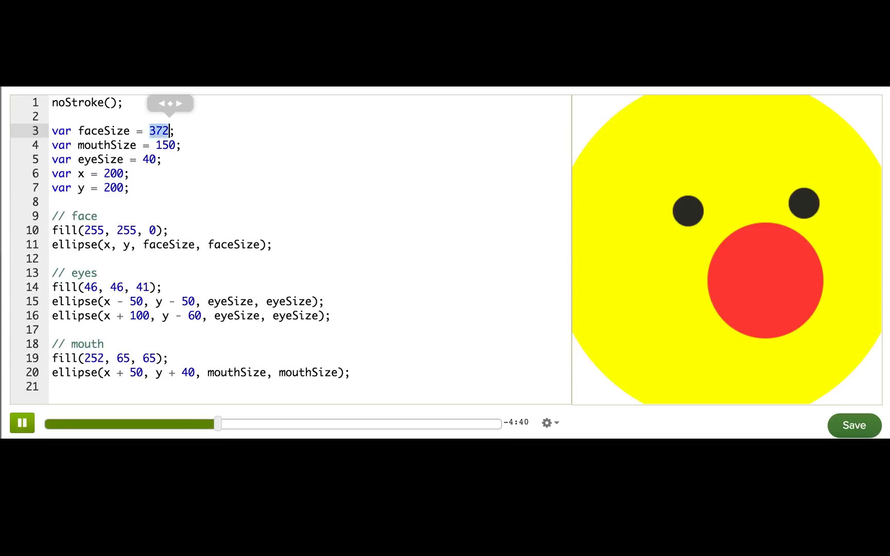
{"action": "type", "text": "255"}
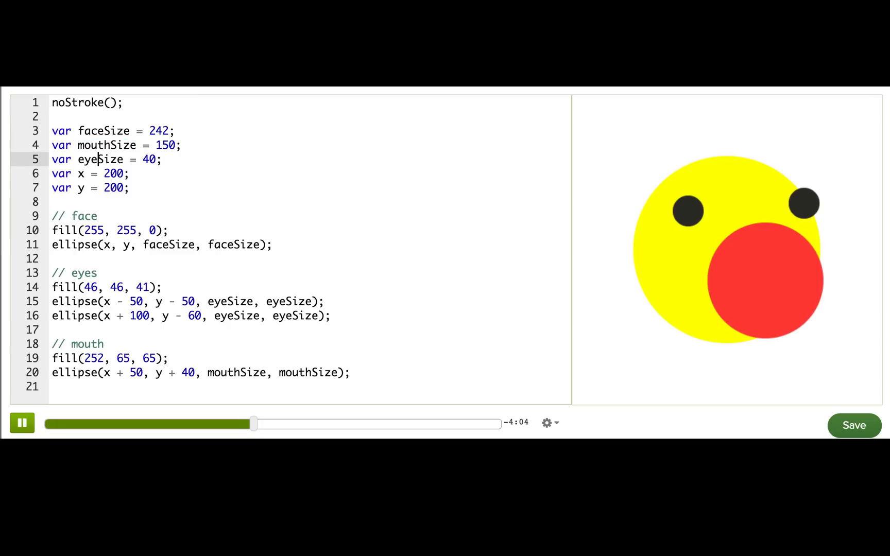
{"action": "double_click", "coordinate": [101, 160]}
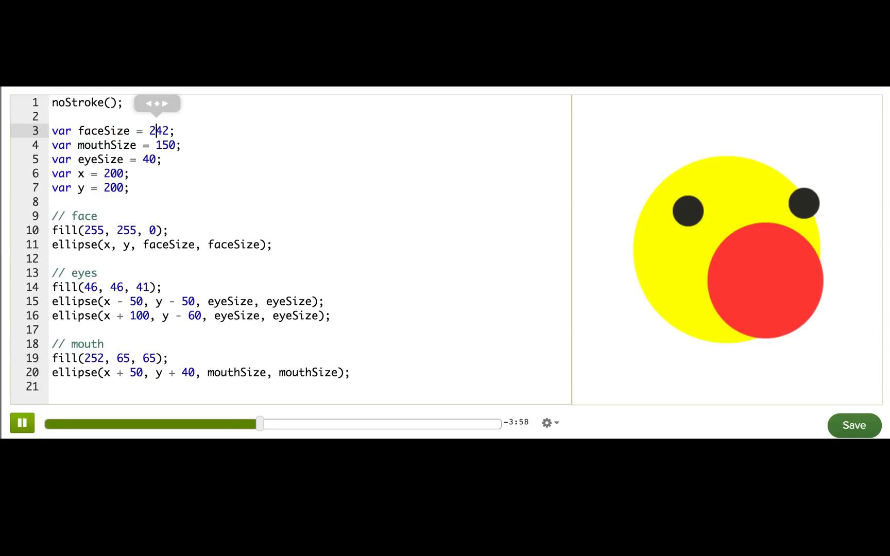
Restore faceSize to 300 and define mouthSize as 1/2 * faceSize
{"action": "type", "text": "300"}
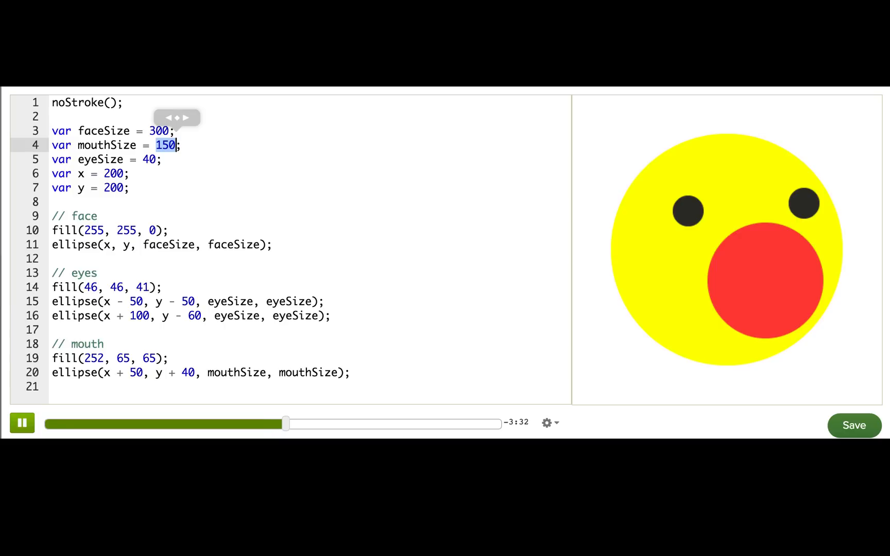
{"action": "type", "text": "1/2 * faceSize"}
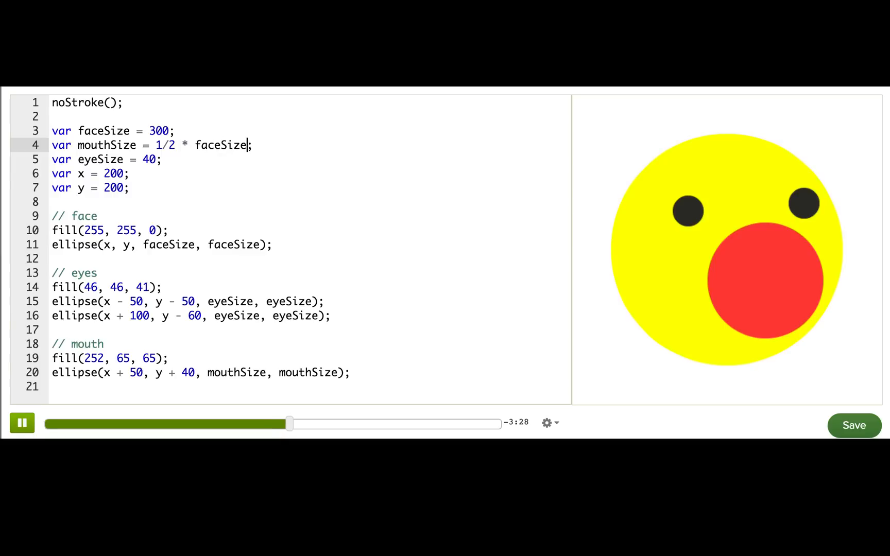
Highlight the mouthSize half-of-faceSize line and set faceSize back to 300 after testing
{"action": "triple_click", "coordinate": [148, 145]}
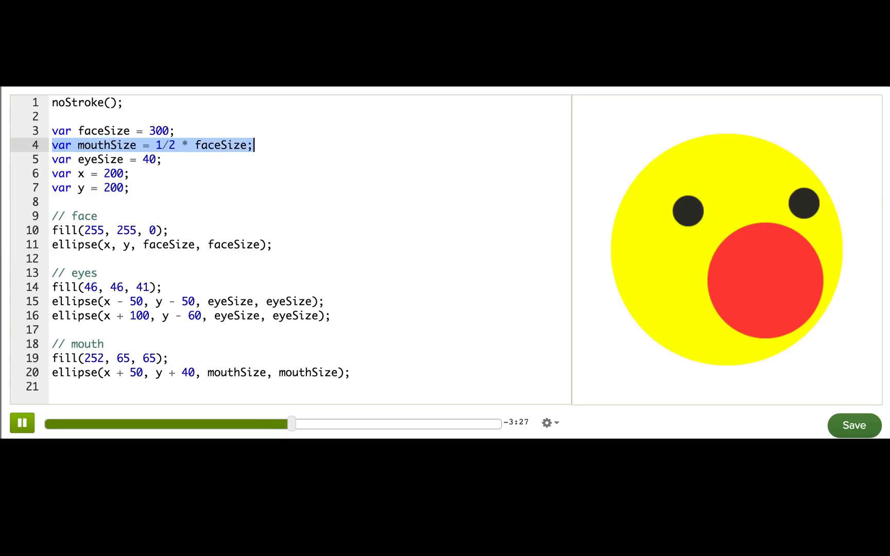
{"action": "double_click", "coordinate": [221, 145]}
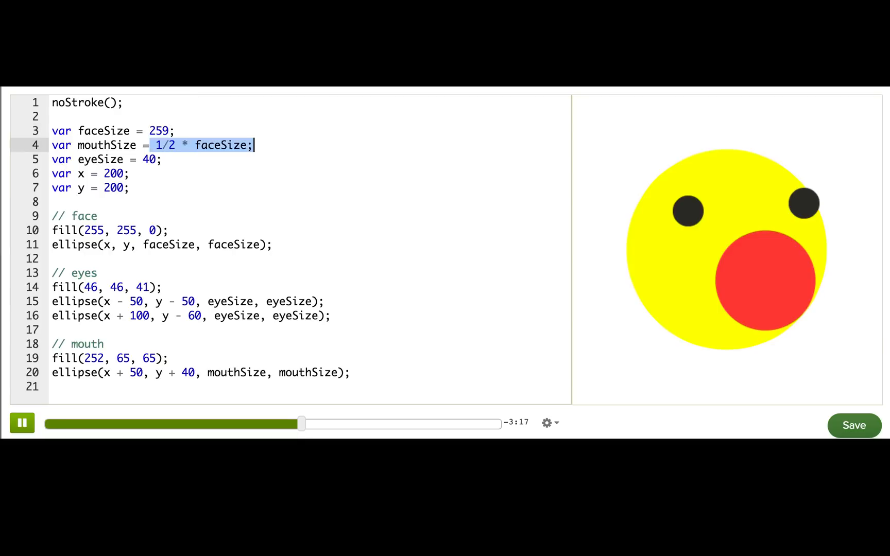
{"action": "double_click", "coordinate": [107, 145]}
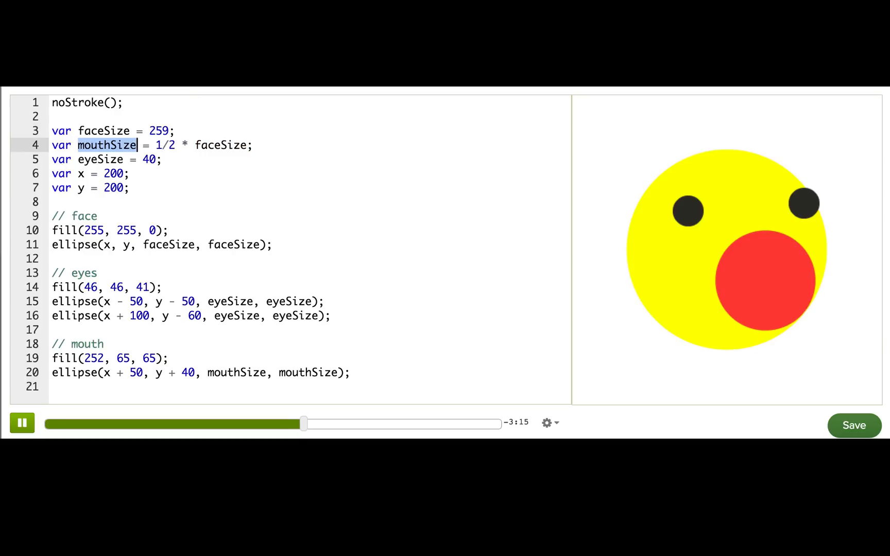
{"action": "type", "text": "300"}
{"action": "left_click", "coordinate": [309, 159]}
{"action": "type", "text": " // 40/"}
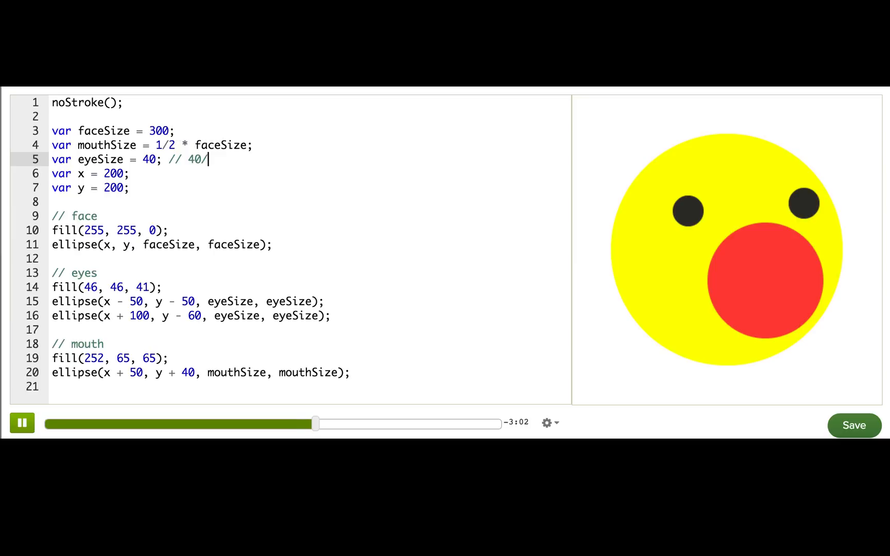
Comment eyeSize with the simplification 40/300ths -> 4/30 -> 2/15
{"action": "type", "text": "300ths"}
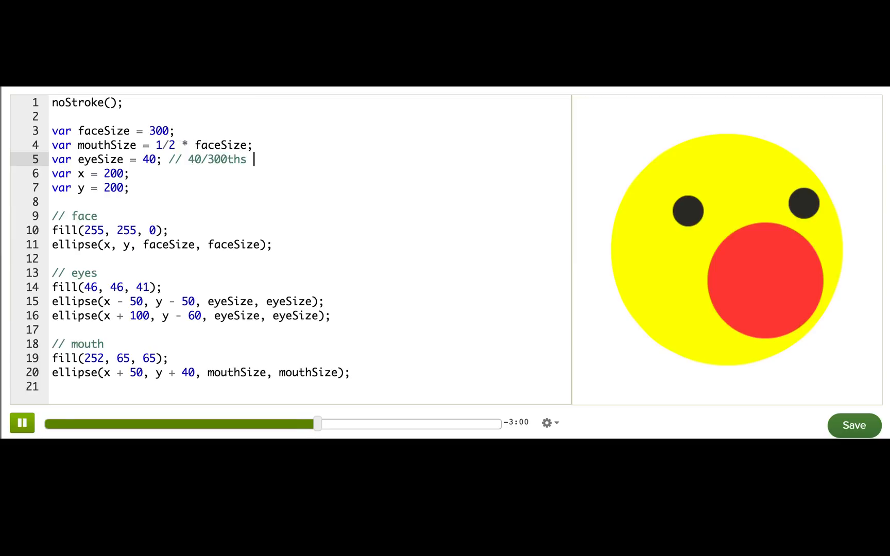
{"action": "type", "text": "->"}
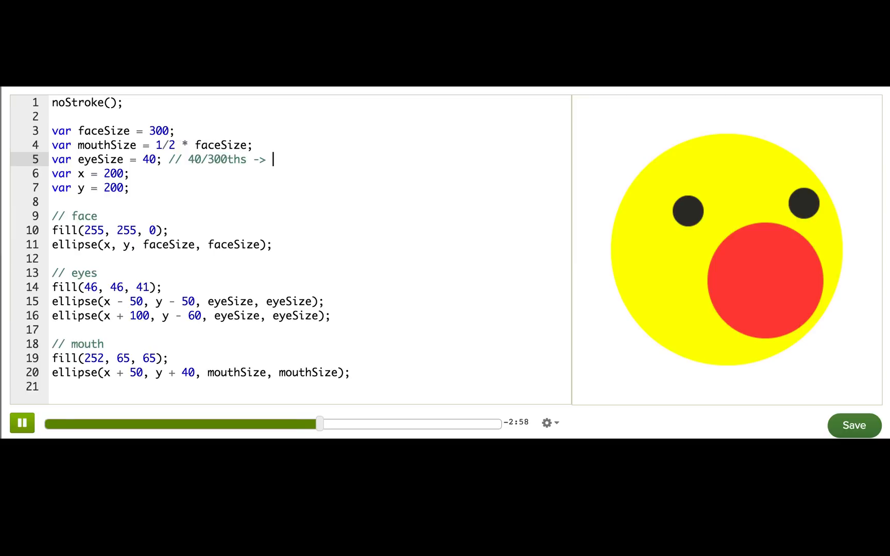
{"action": "type", "text": "4/"}
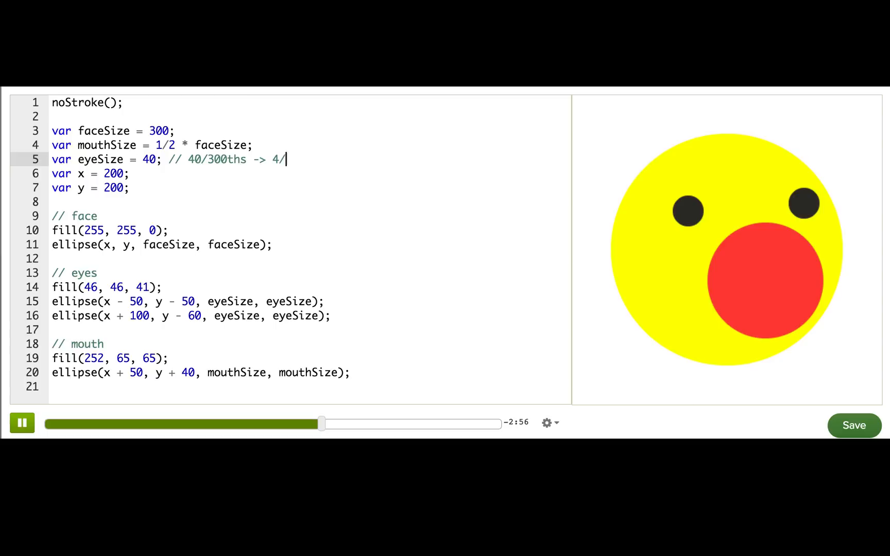
{"action": "type", "text": "30 ->"}
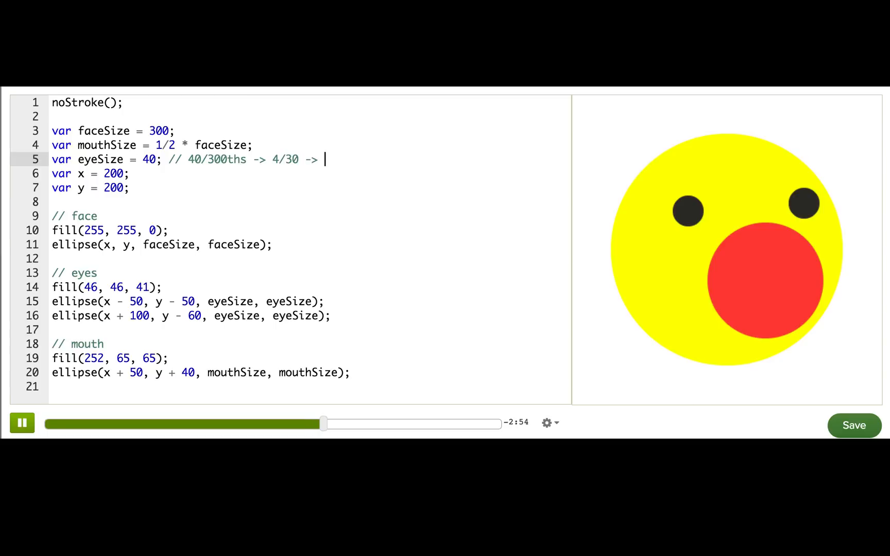
{"action": "type", "text": "2/15"}
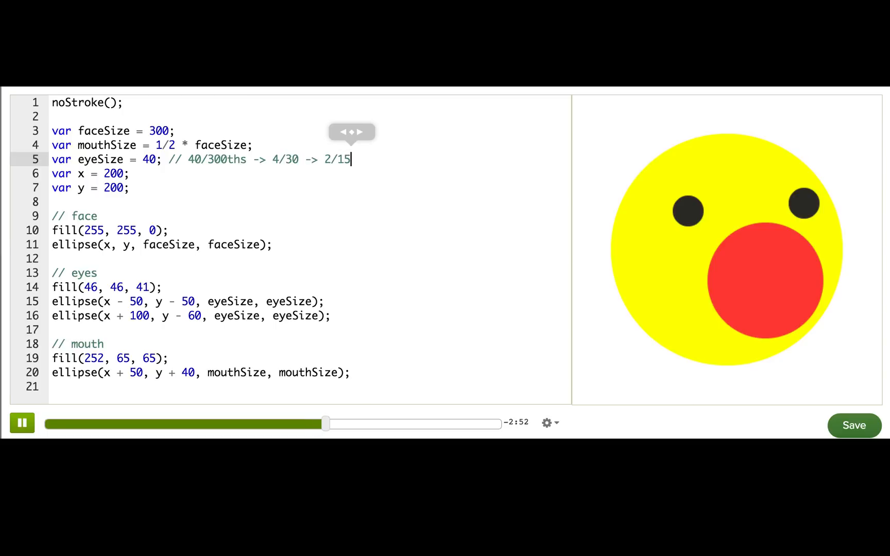
Set eyeSize to 2/15 * faceSize and add a link to the Khan Academy fractions page
{"action": "type", "text": "2/15 * faceSize"}
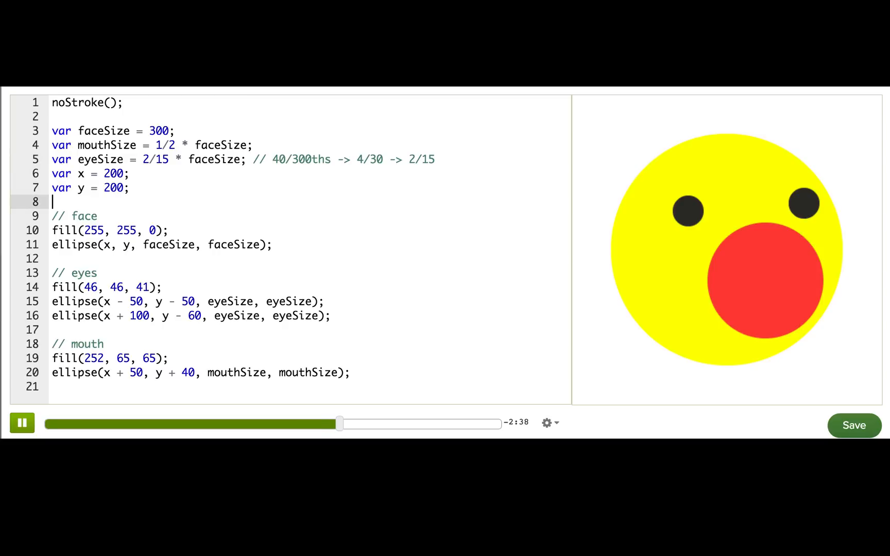
{"action": "type", "text": "// https://www.khanacademy.org/math/arithmetic/fractions"}
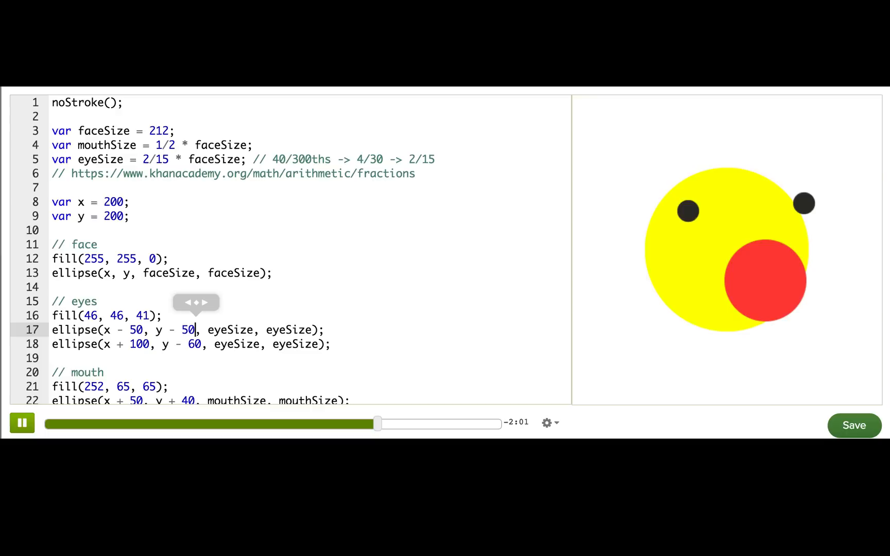
Position the left eye at x - 1/6 * faceSize, y - 1/6 * faceSize
{"action": "left_click_drag", "start_coordinate": [105, 329], "coordinate": [202, 330]}
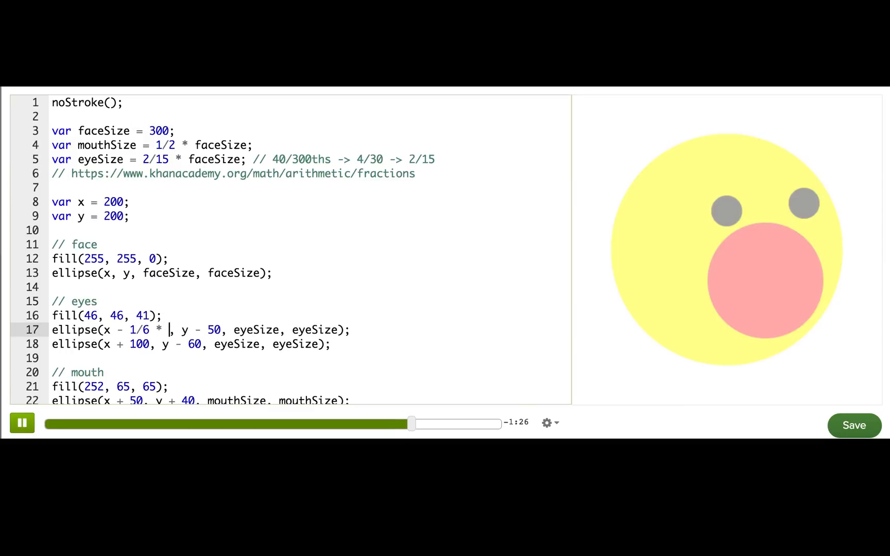
{"action": "type", "text": "faceSize"}
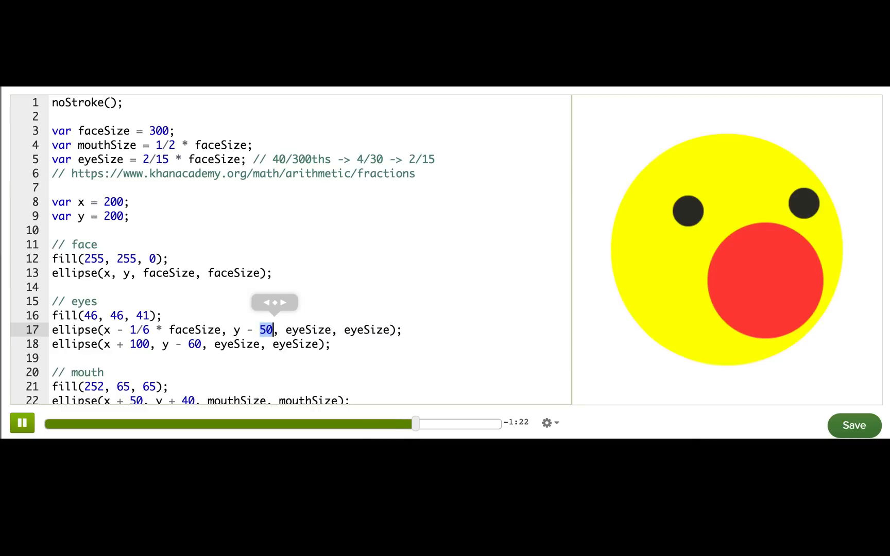
{"action": "type", "text": "1/6 * fa"}
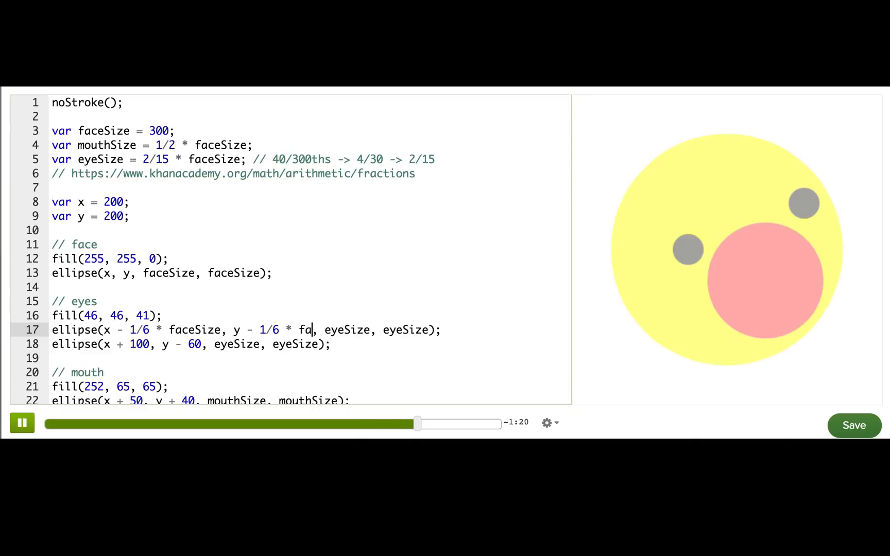
{"action": "type", "text": "ceSize"}
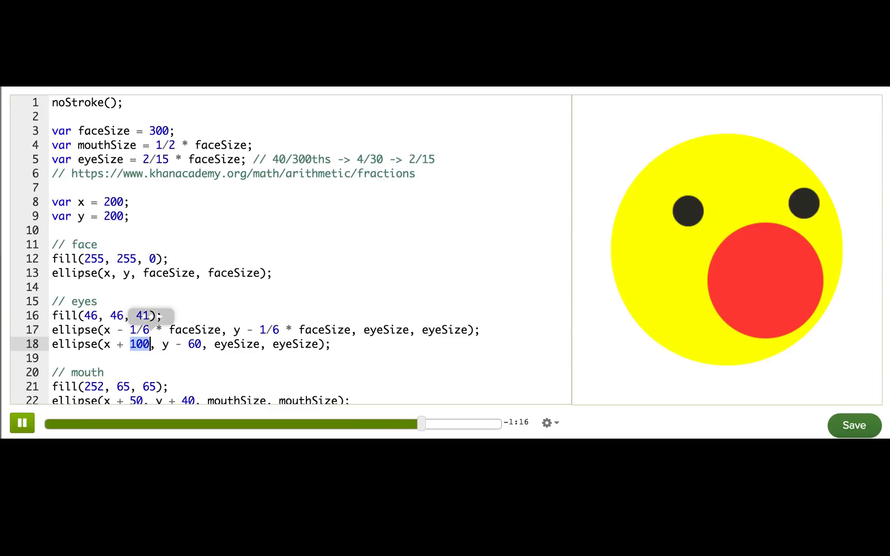
Offset the right eye by 1/3 * faceSize right and 1/5 * faceSize up
{"action": "type", "text": "1/3 * fac"}
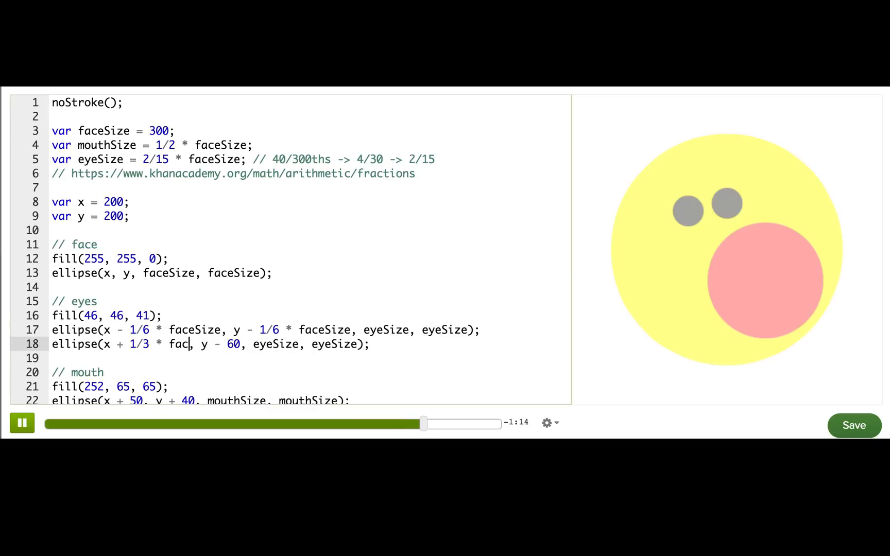
{"action": "type", "text": "eSize,"}
{"action": "left_click", "coordinate": [201, 399]}
{"action": "type", "text": "1/"}
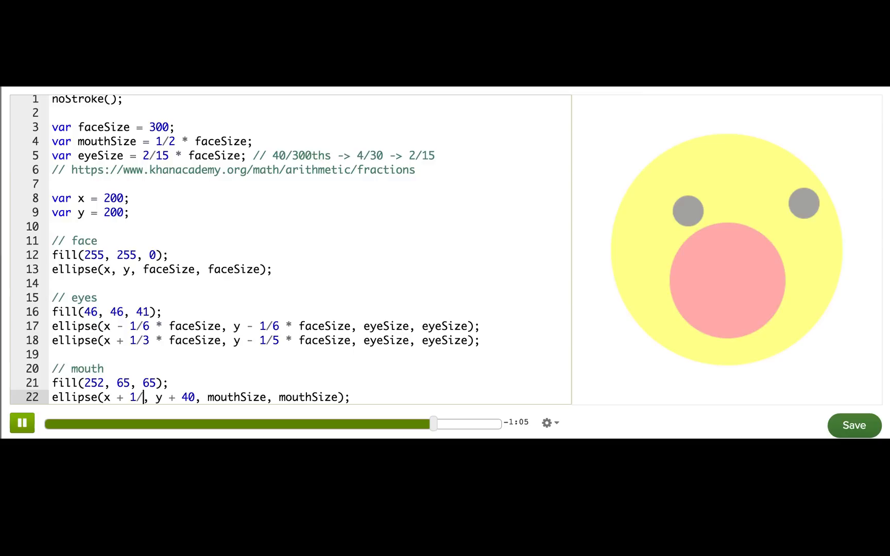
Offset the mouth right by 1/6 * faceSize and start its 2/15 vertical fraction
{"action": "type", "text": "6 * faceSize"}
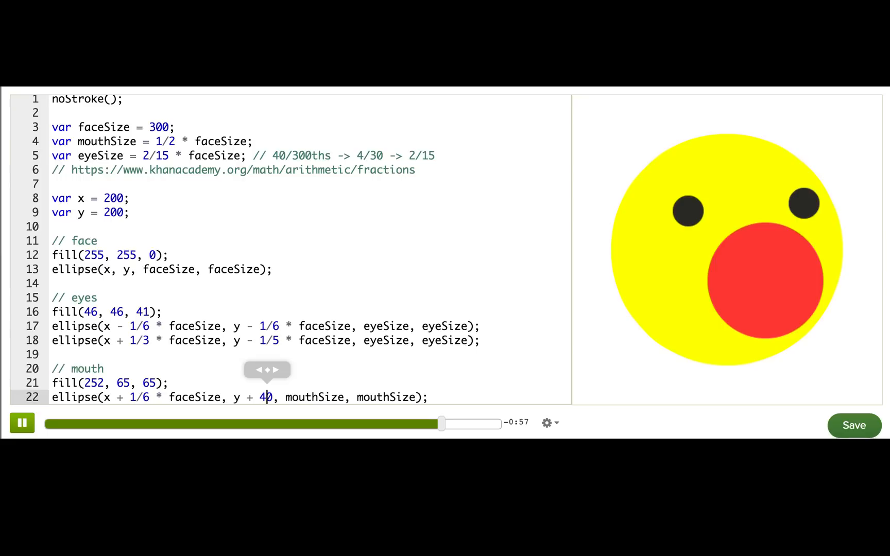
{"action": "type", "text": "2/15"}
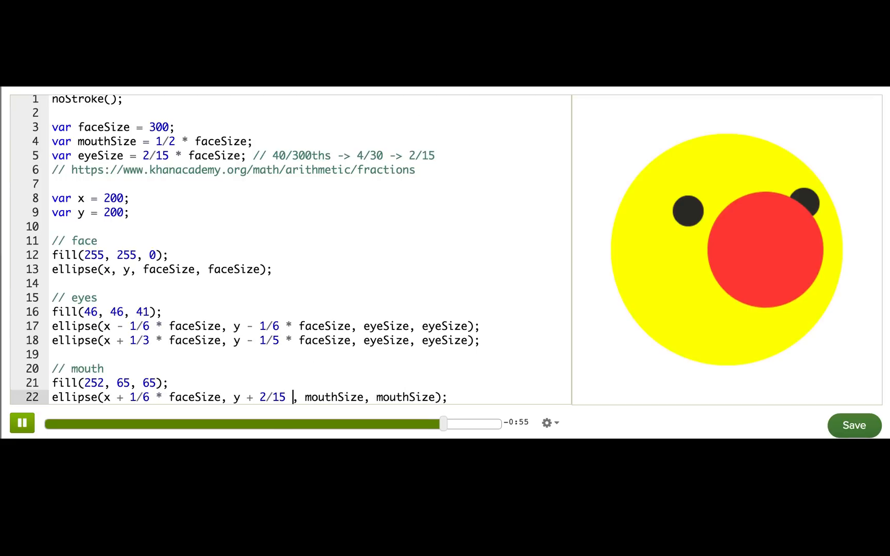